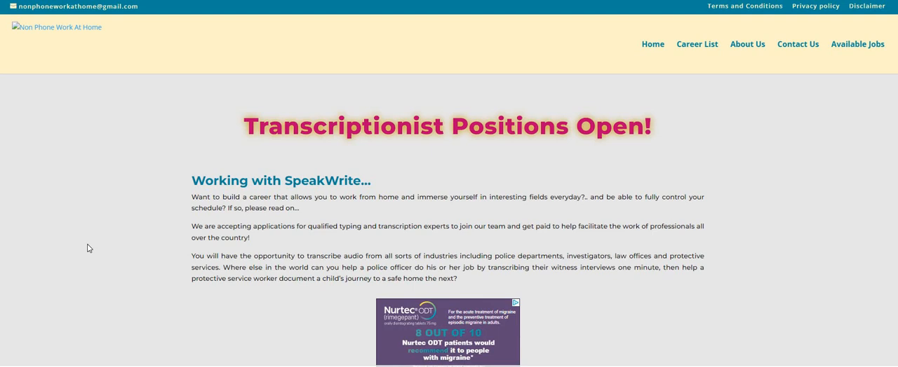
{"action": "mouse_move", "coordinate": [94, 244]}
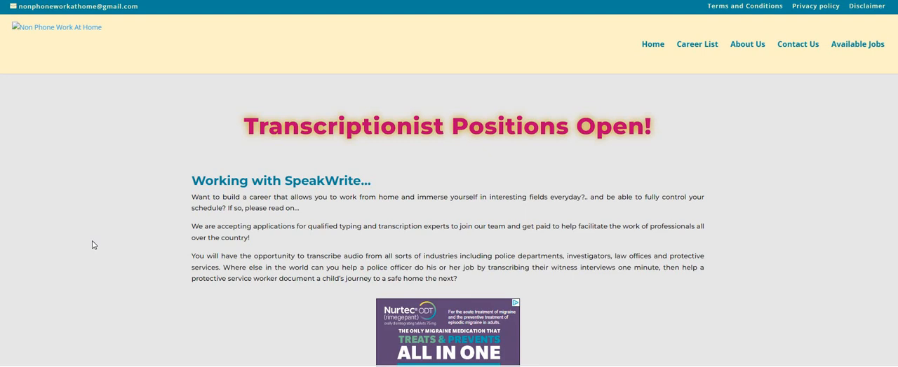
{"action": "mouse_move", "coordinate": [107, 237]}
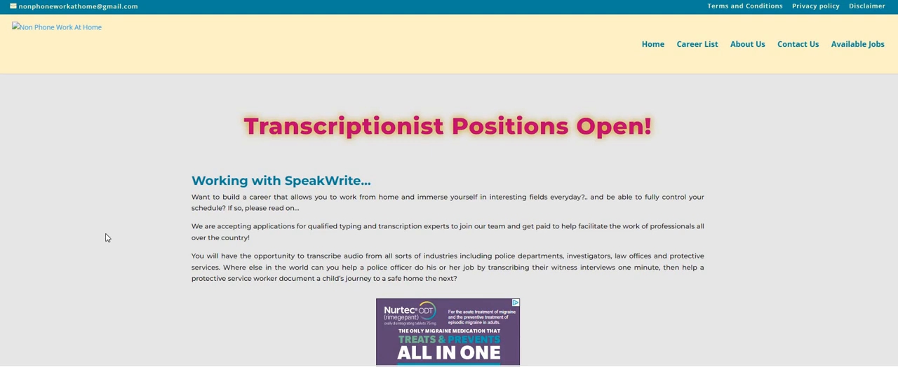
{"action": "scroll", "scroll_direction": "down", "scroll_amount": 3}
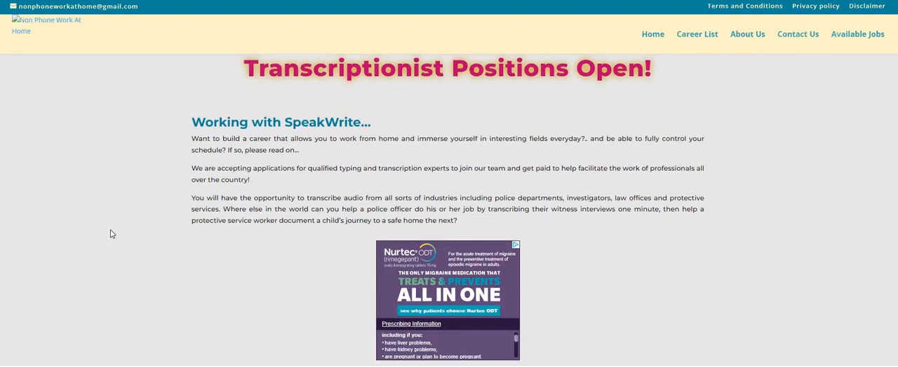
{"action": "scroll", "scroll_direction": "down", "scroll_amount": 3}
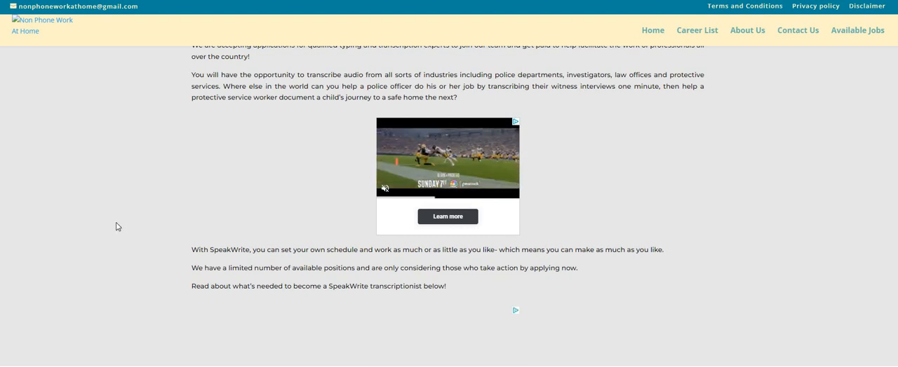
{"action": "scroll", "scroll_direction": "down", "scroll_amount": 3}
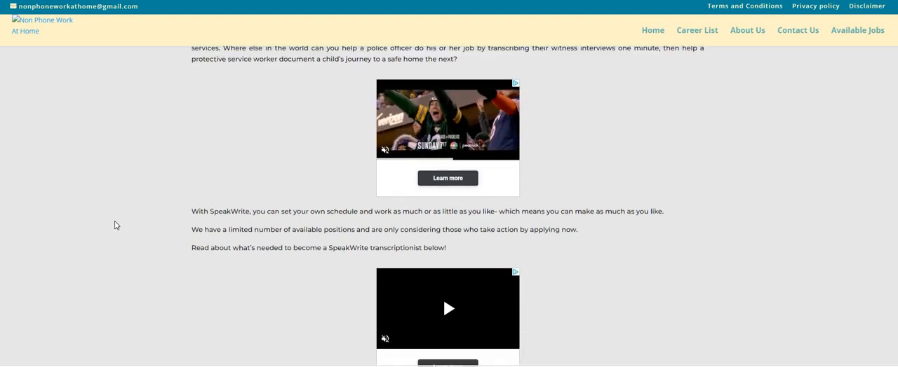
{"action": "scroll", "scroll_direction": "up", "scroll_amount": 3}
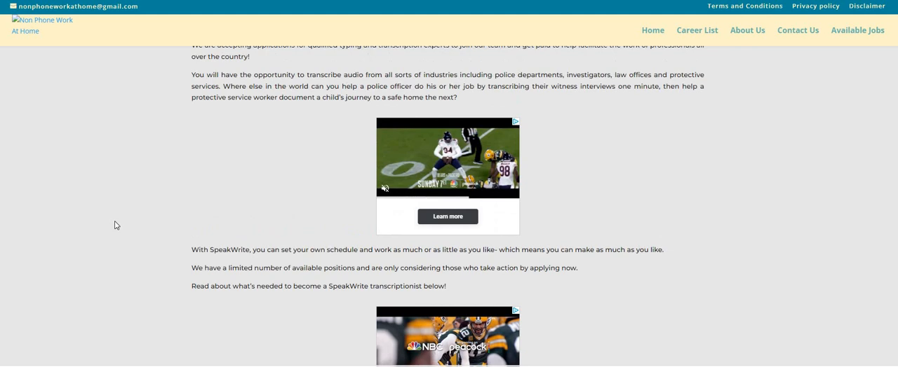